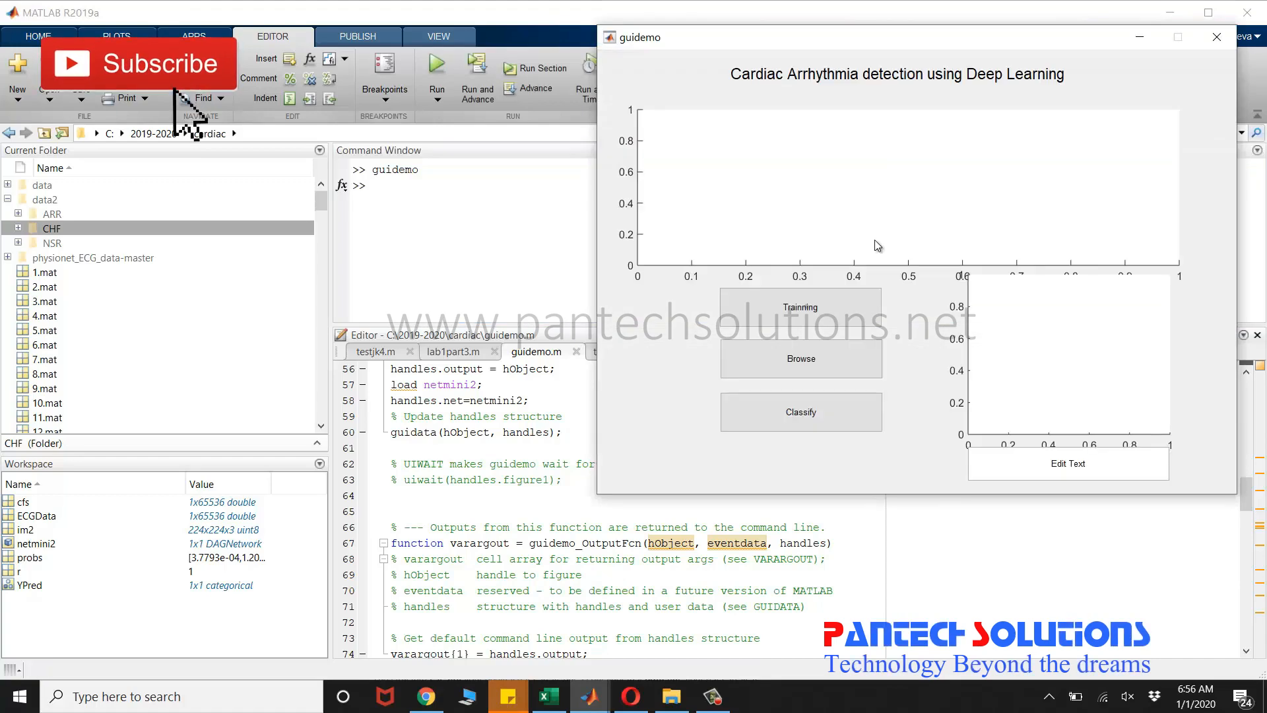
# Load an ECG .mat record via Browse and classify it, yielding its spectrogram and prediction ARR.
pyautogui.click(800, 359)
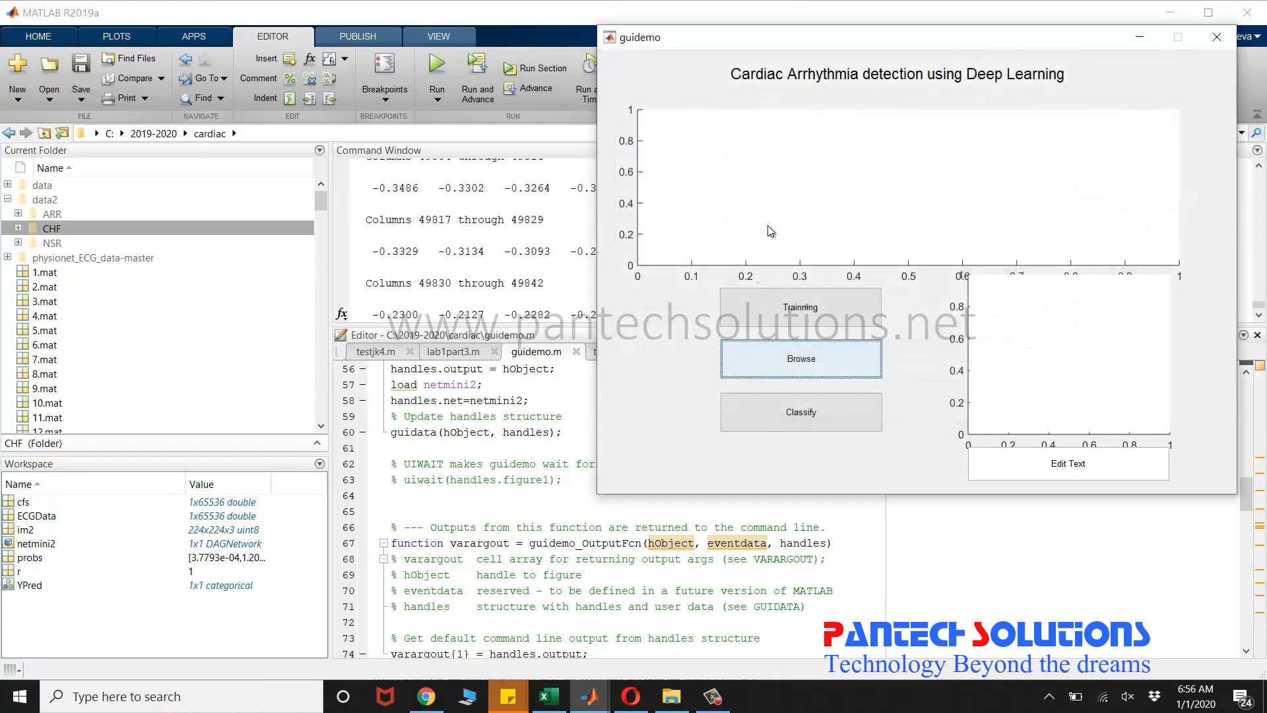
pyautogui.click(800, 357)
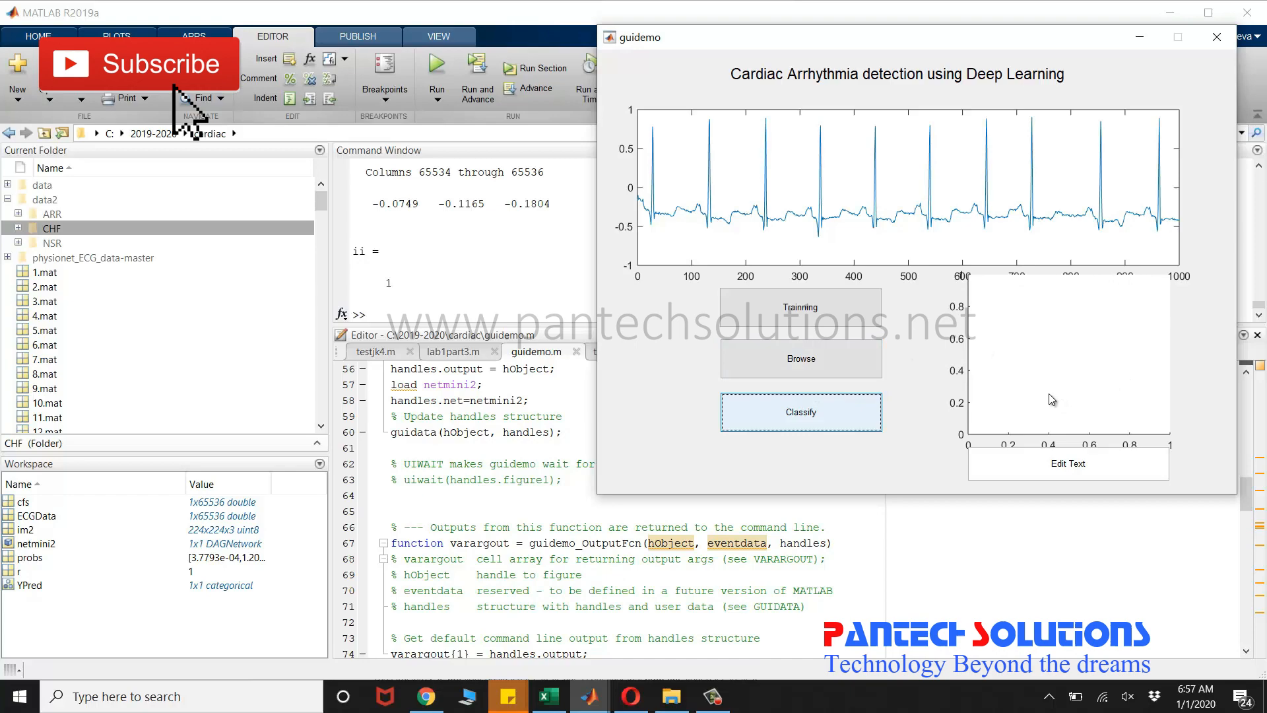
pyautogui.click(799, 412)
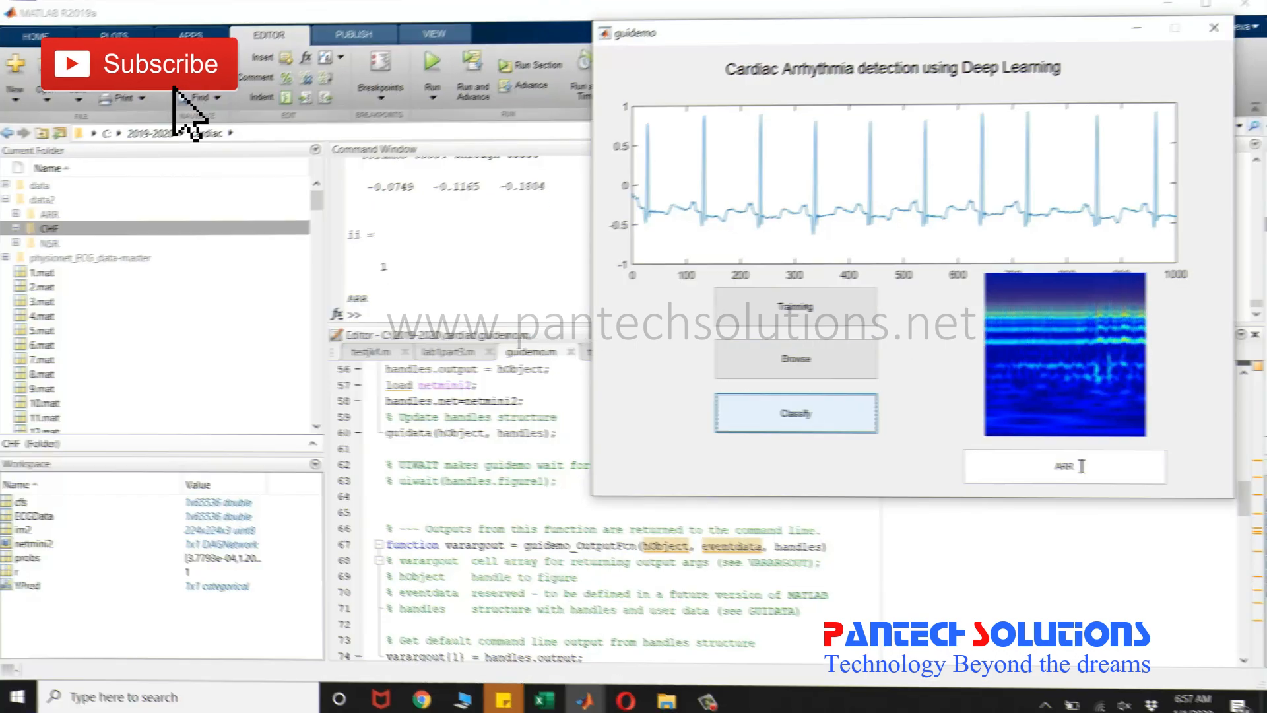
pyautogui.click(1215, 27)
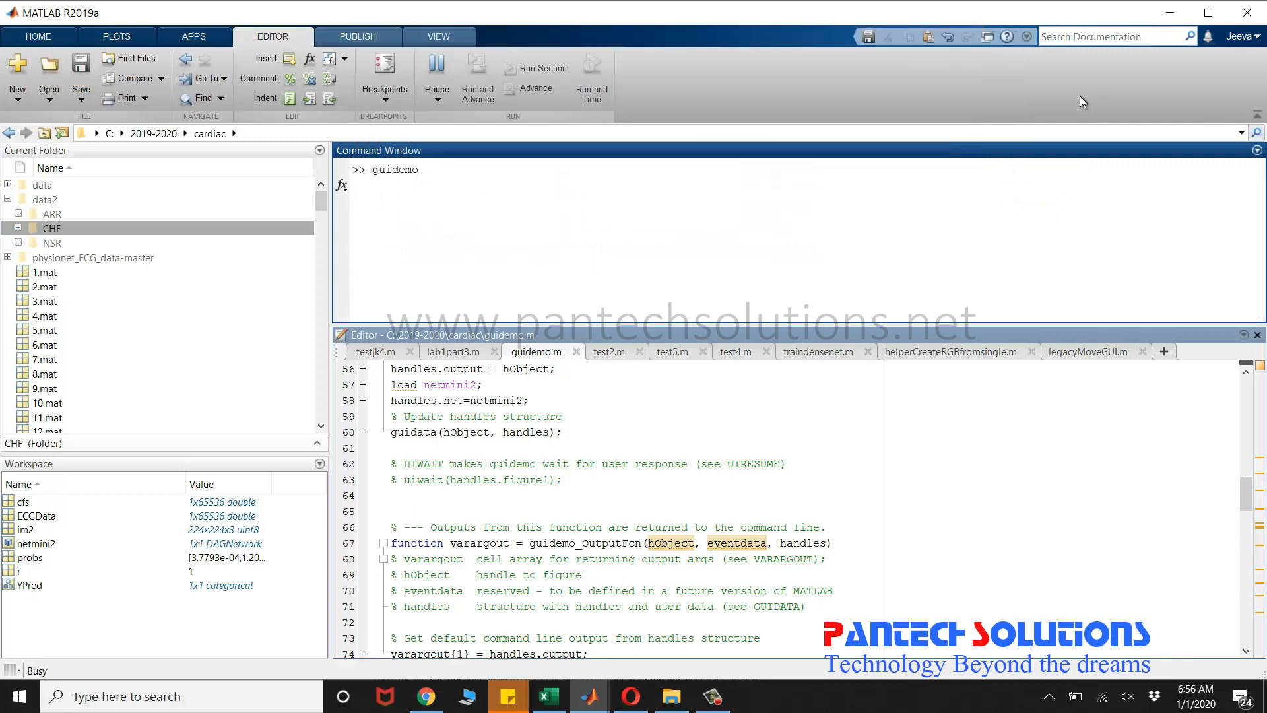
pyautogui.moveTo(1068, 205)
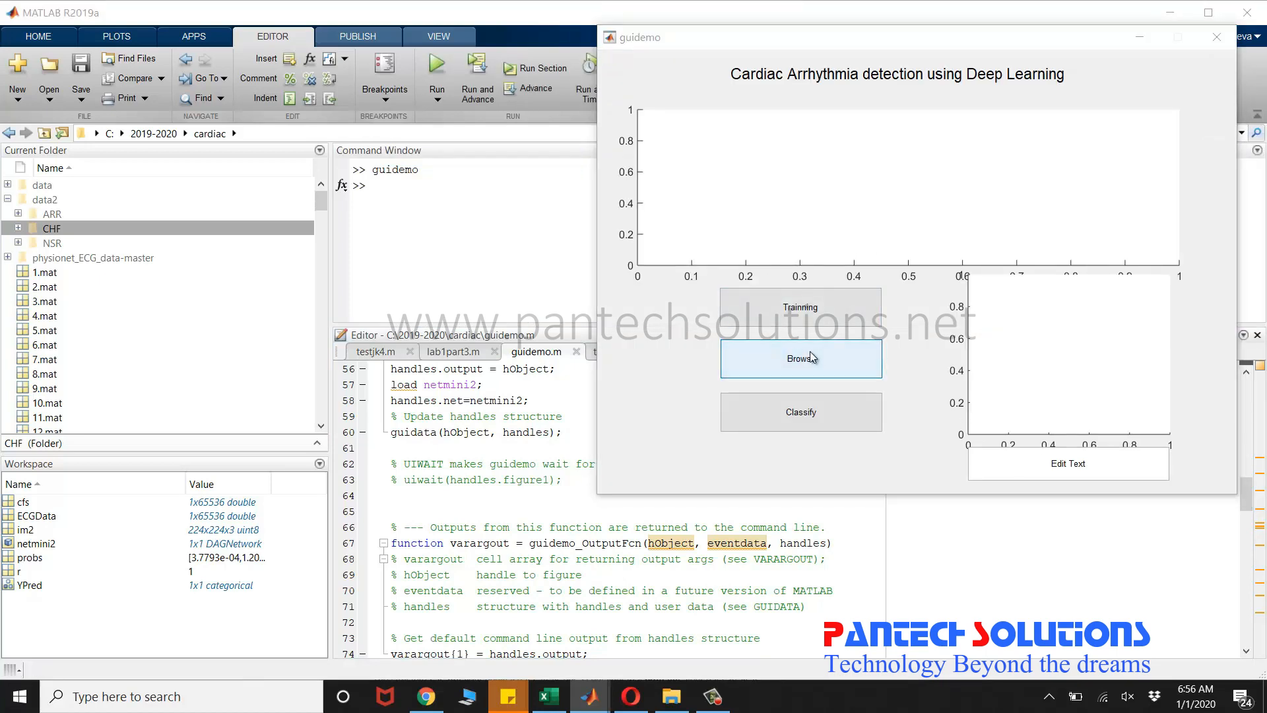
# Load record 1.mat, classify it as ARR, then start browsing for another record.
pyautogui.click(800, 358)
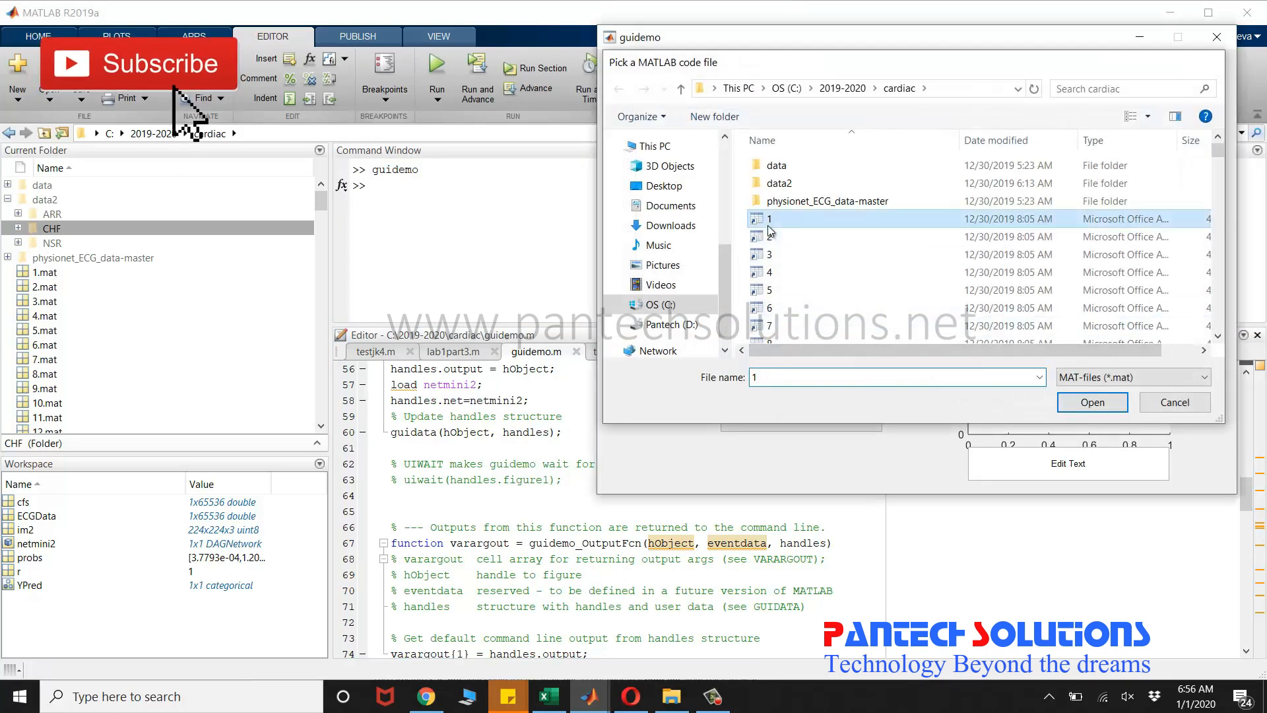
pyautogui.click(1091, 401)
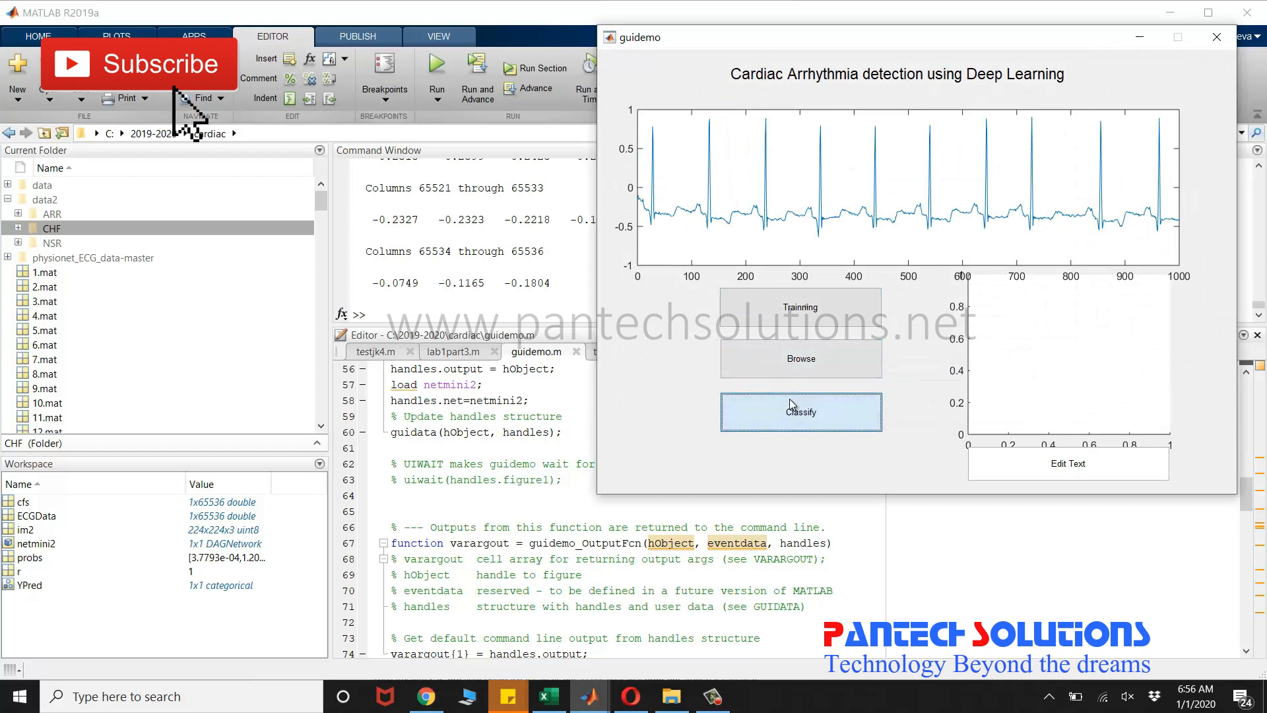
pyautogui.click(799, 412)
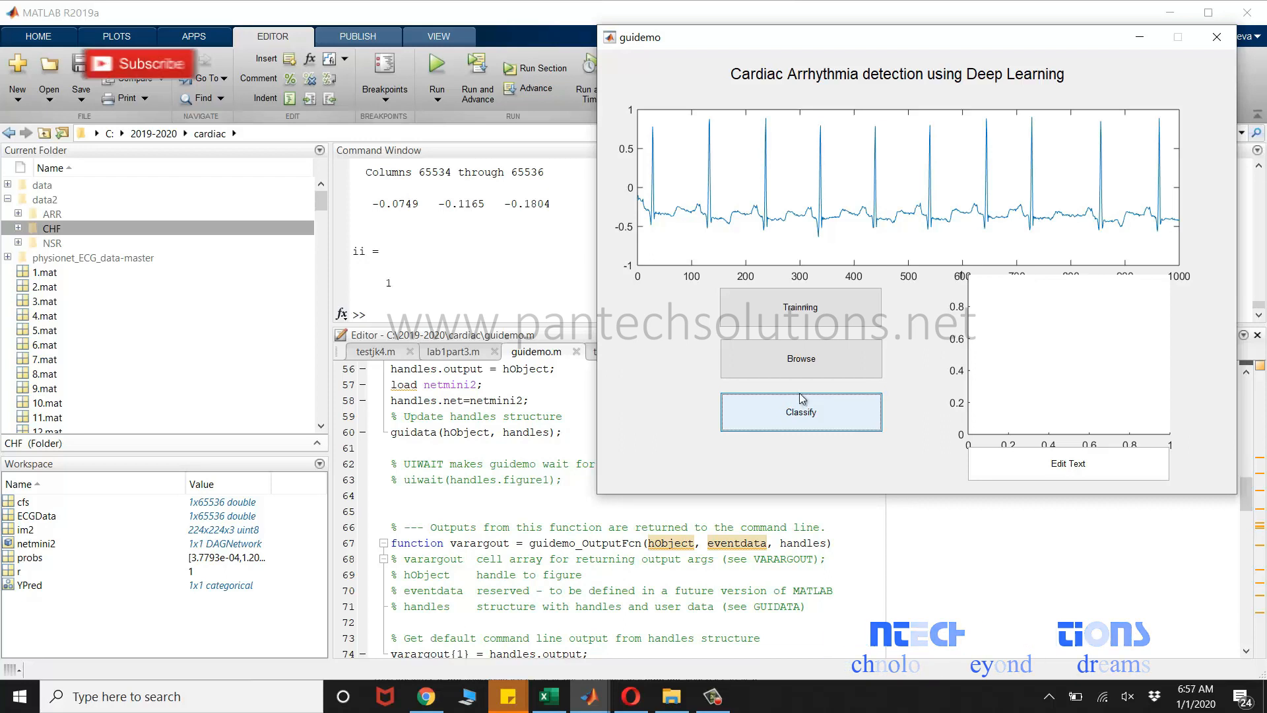
pyautogui.moveTo(1146, 295)
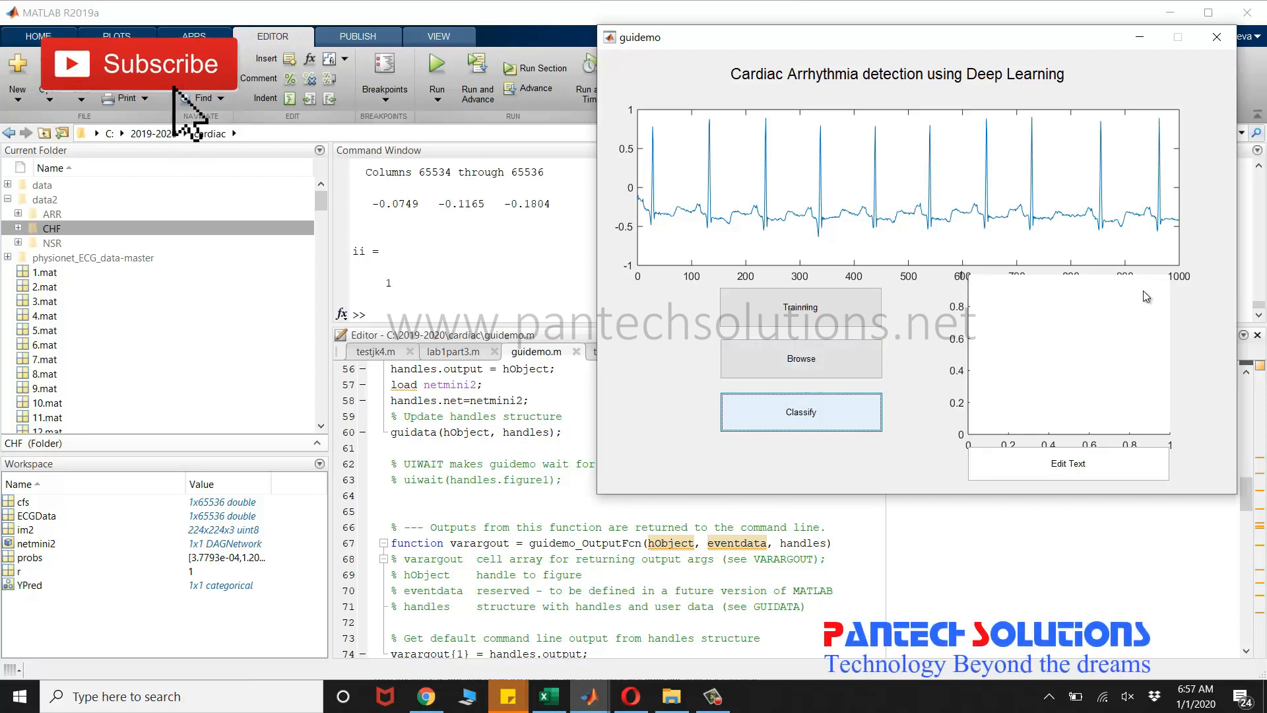
pyautogui.click(800, 412)
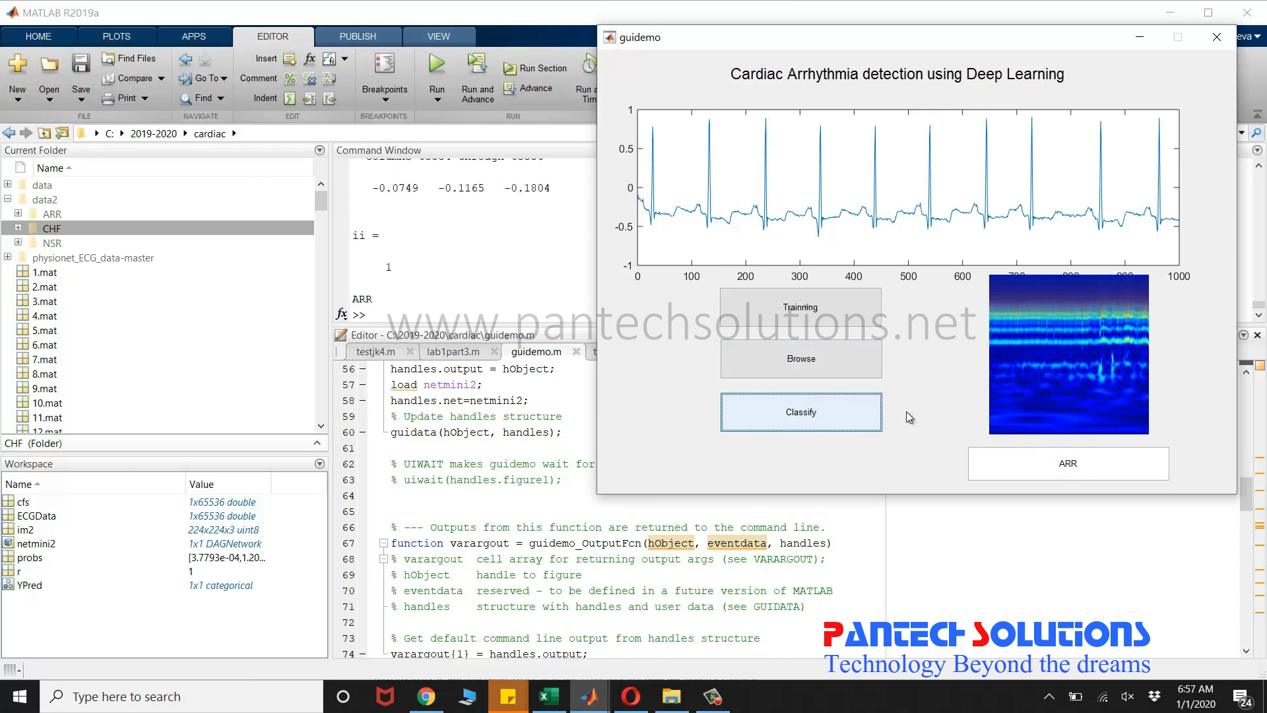
pyautogui.click(800, 358)
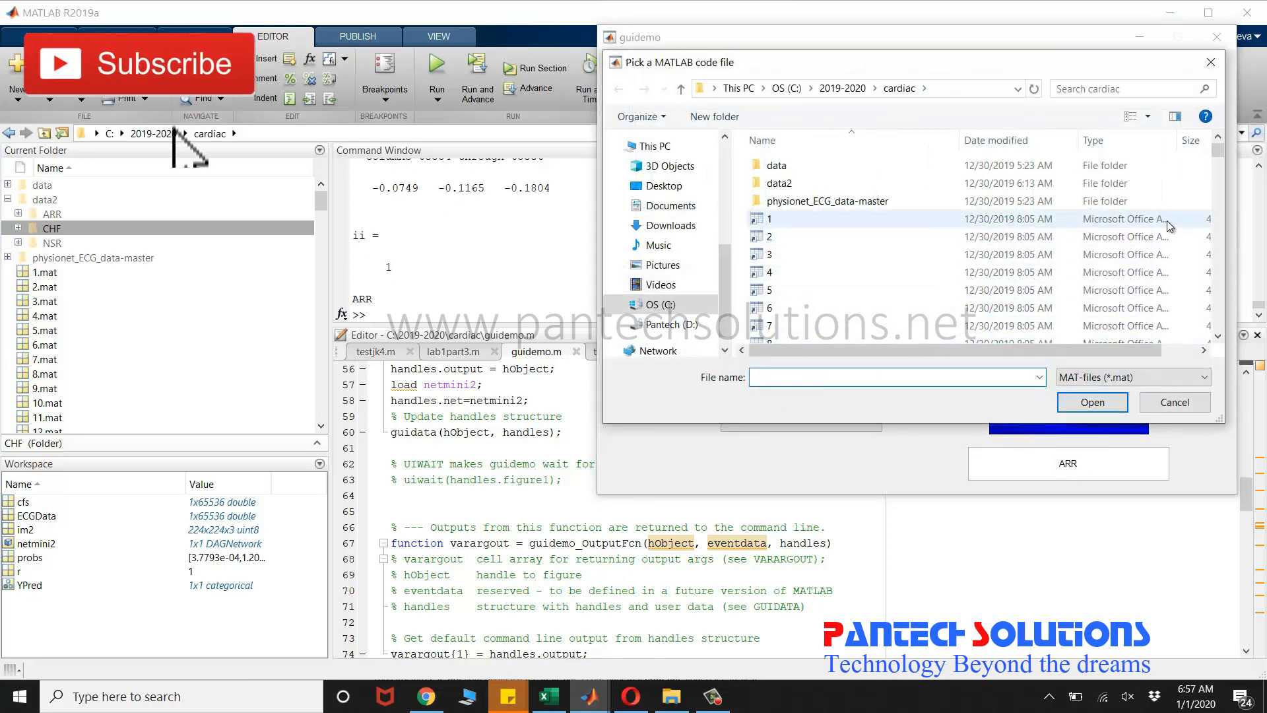
# Load record 98, classify it as CHF, then start browsing for the next record.
pyautogui.click(773, 334)
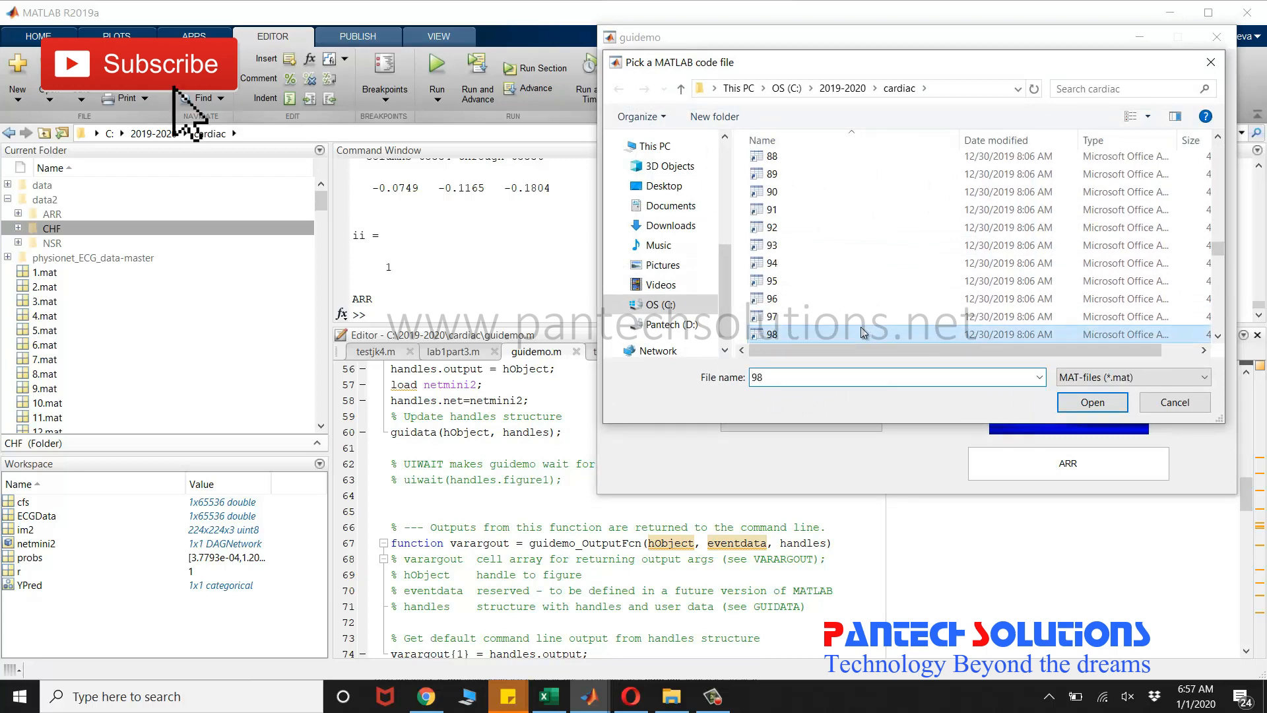
pyautogui.click(1092, 401)
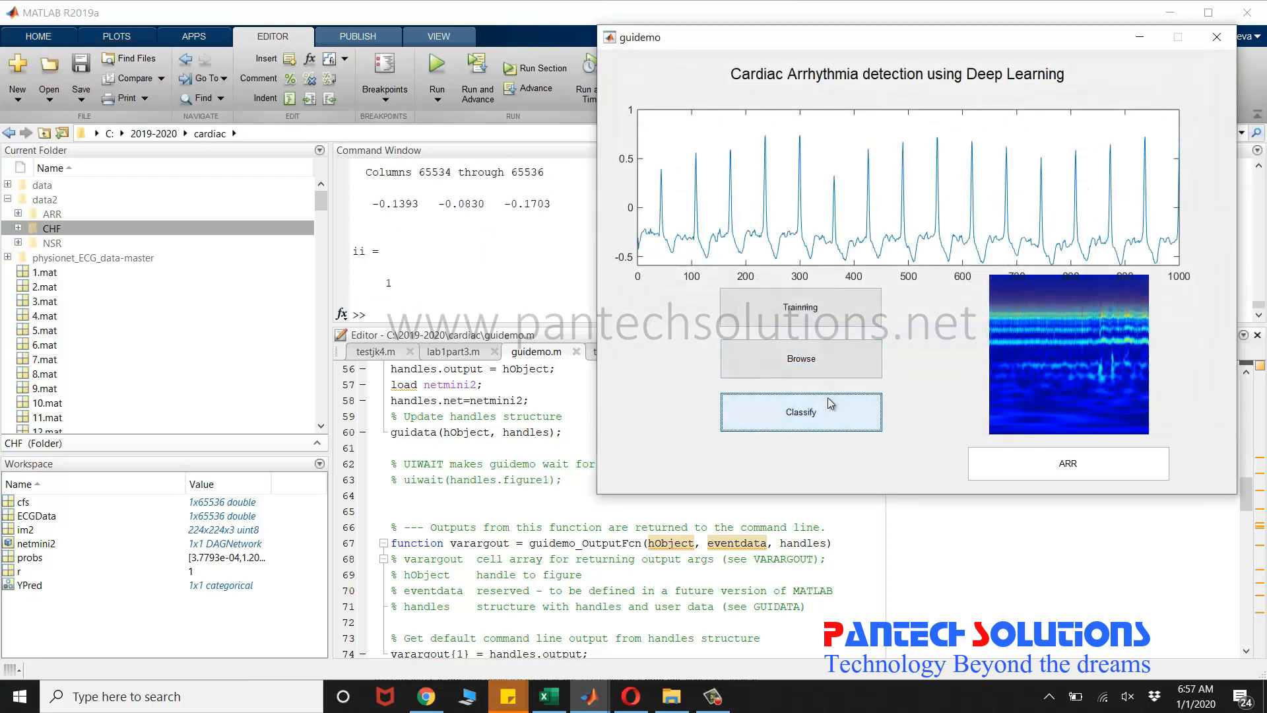
pyautogui.click(800, 412)
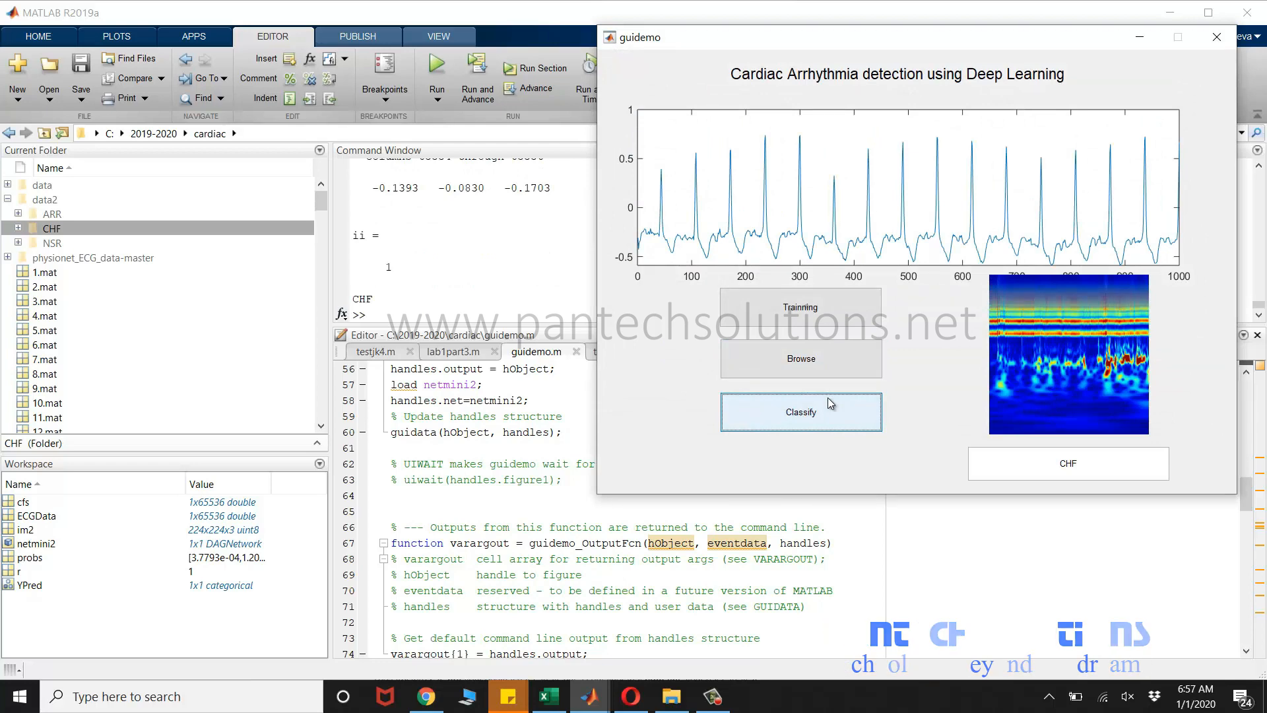
pyautogui.click(800, 357)
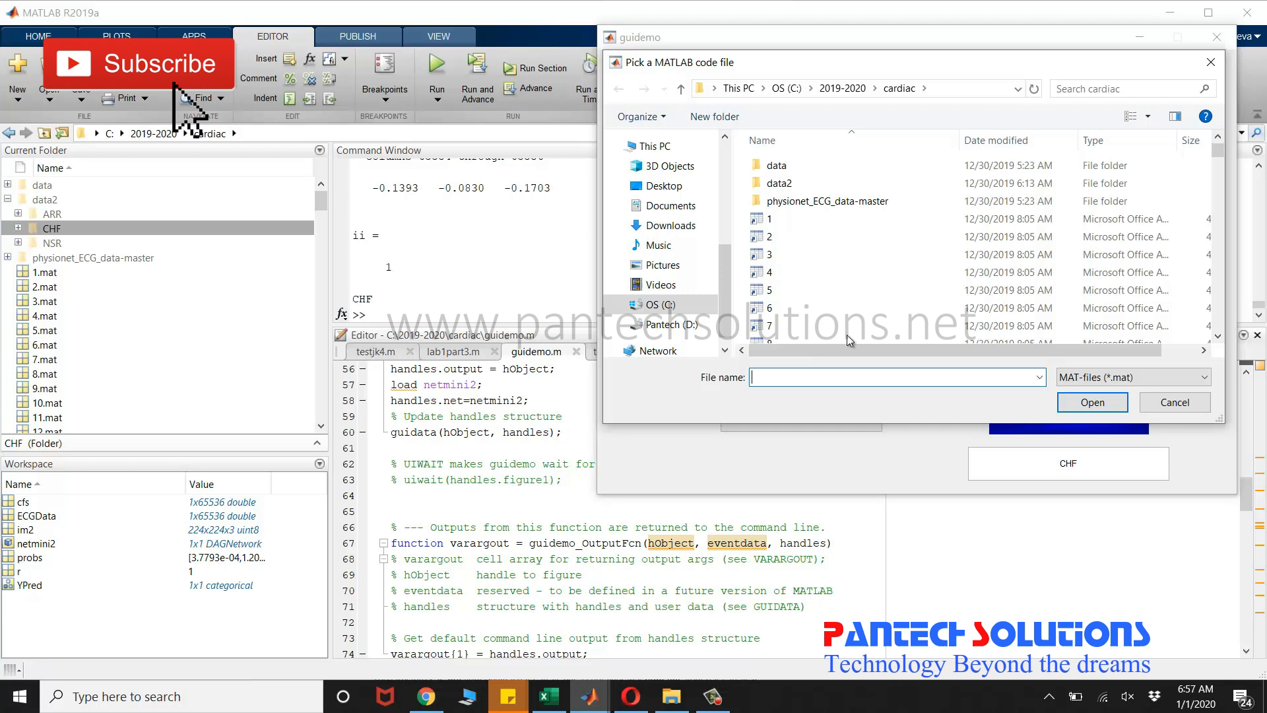
# Load another ECG record from further down the list and classify it as CHF.
pyautogui.scroll(-3)
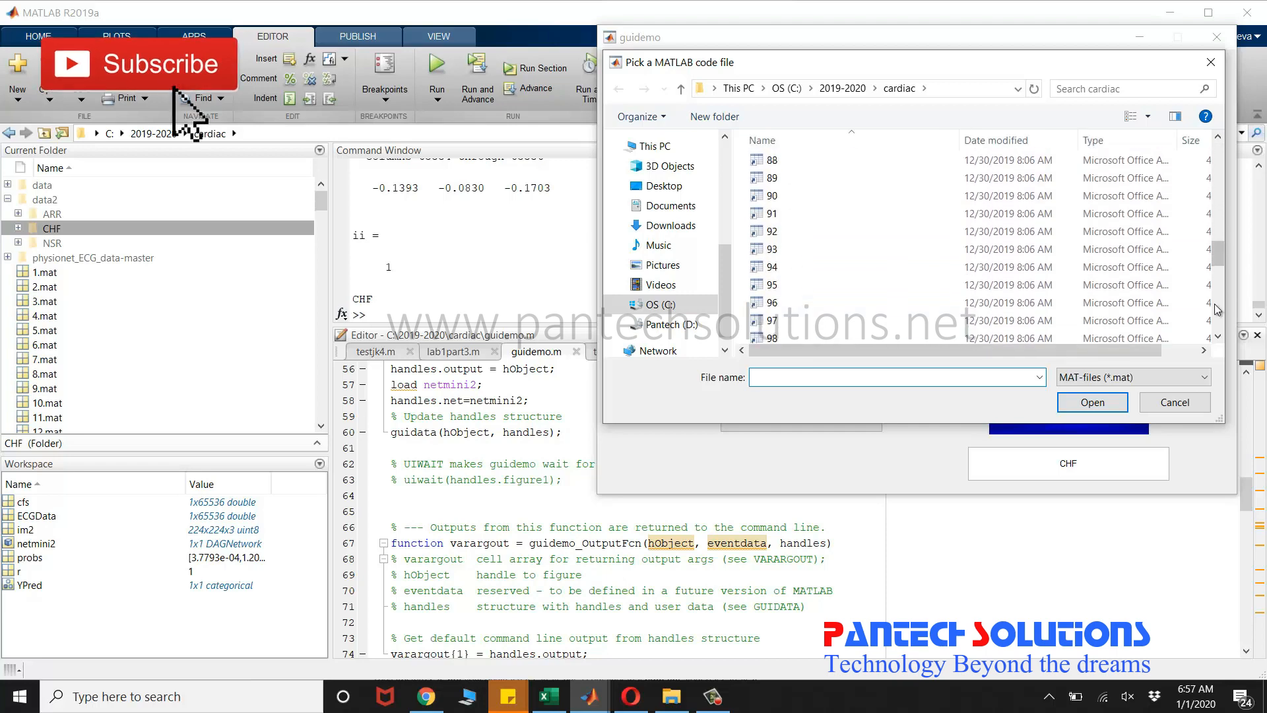
pyautogui.click(1091, 401)
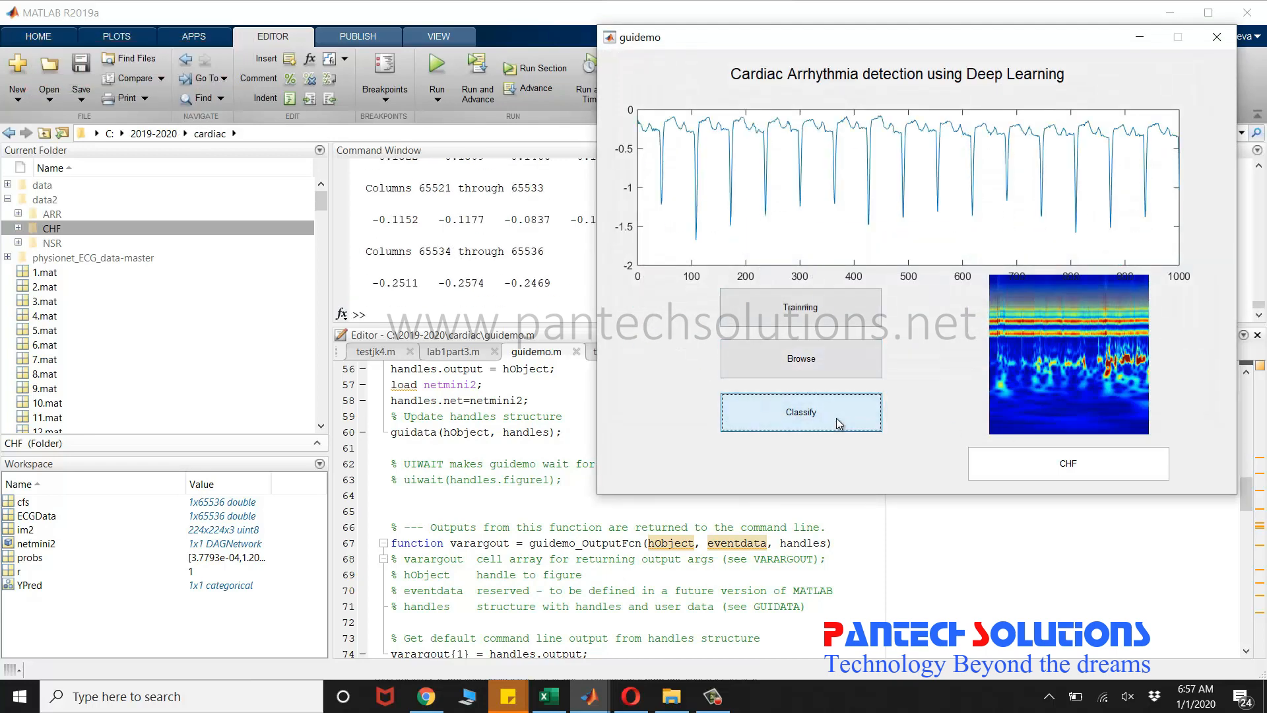
pyautogui.click(800, 412)
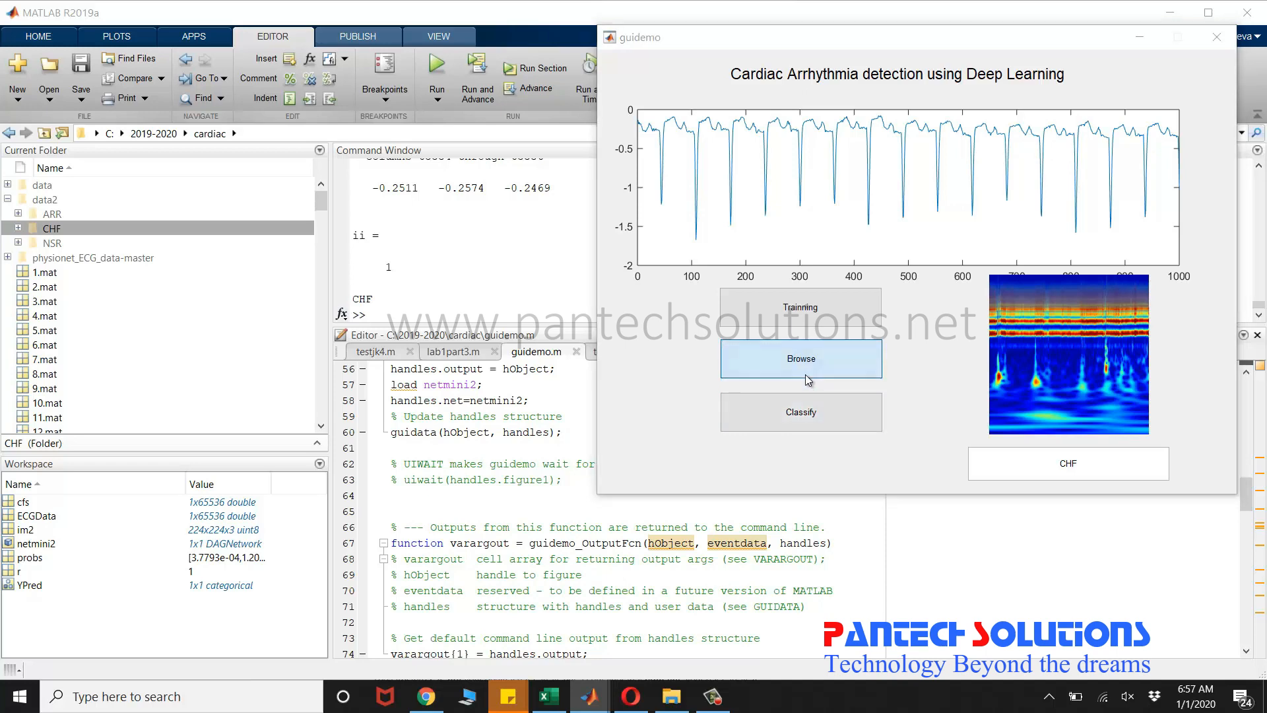
pyautogui.click(800, 357)
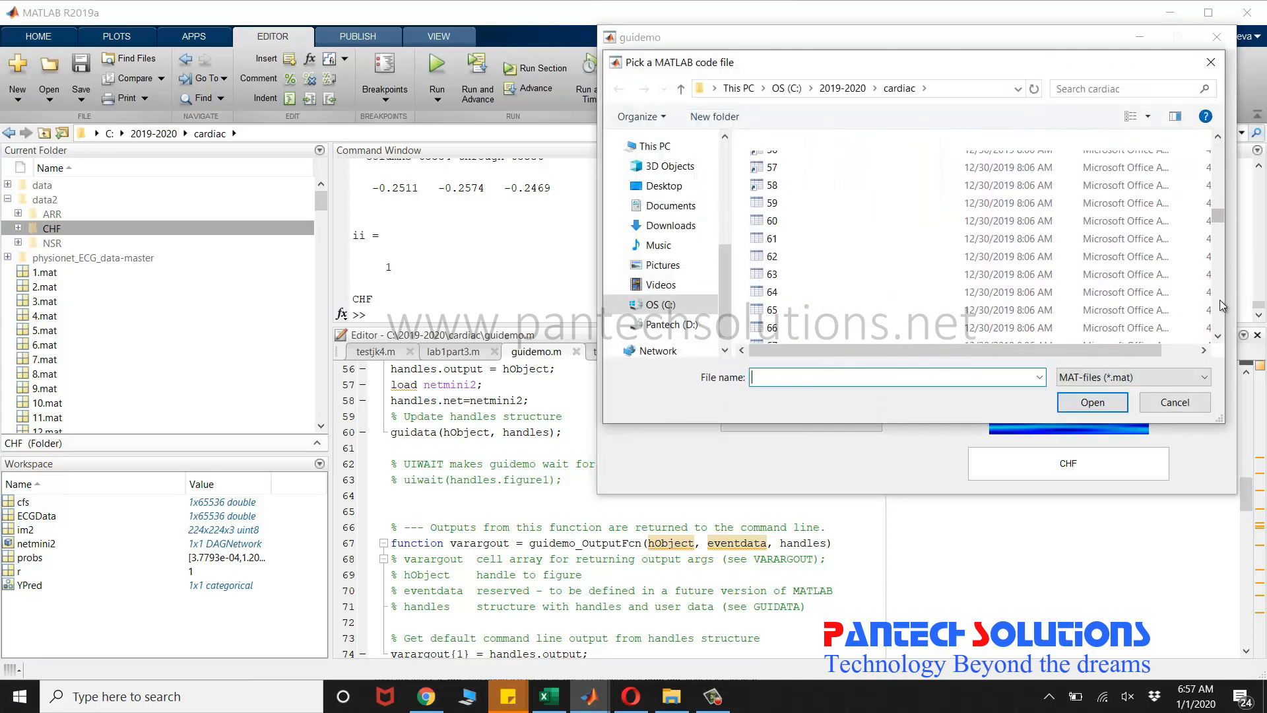
# Load record 154 and classify it as NSR with its new spectrogram.
pyautogui.scroll(-3)
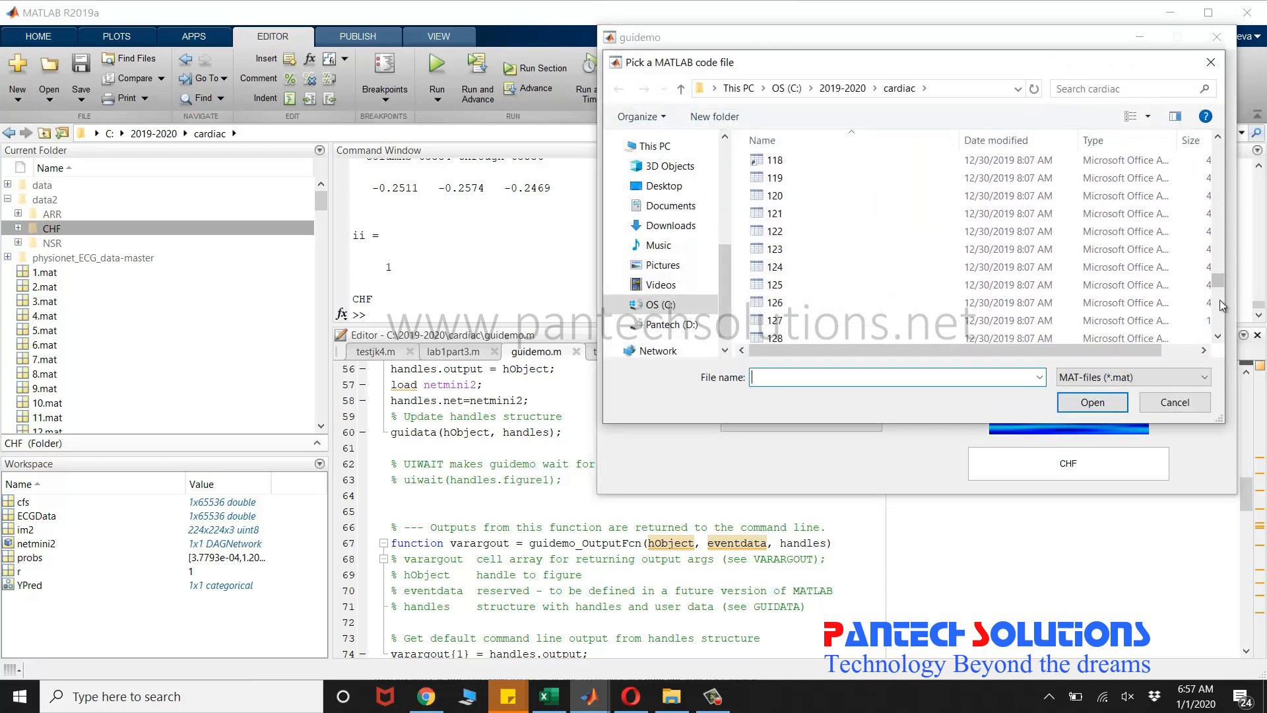
pyautogui.click(774, 267)
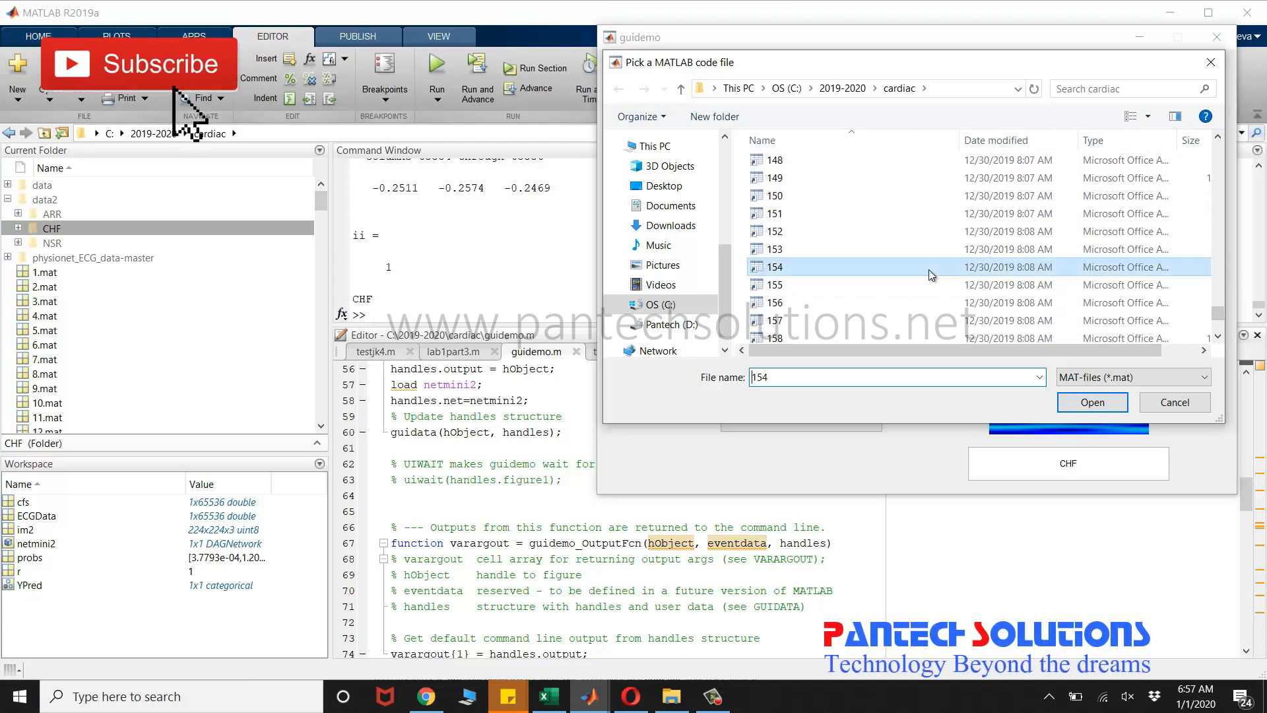
pyautogui.click(1092, 402)
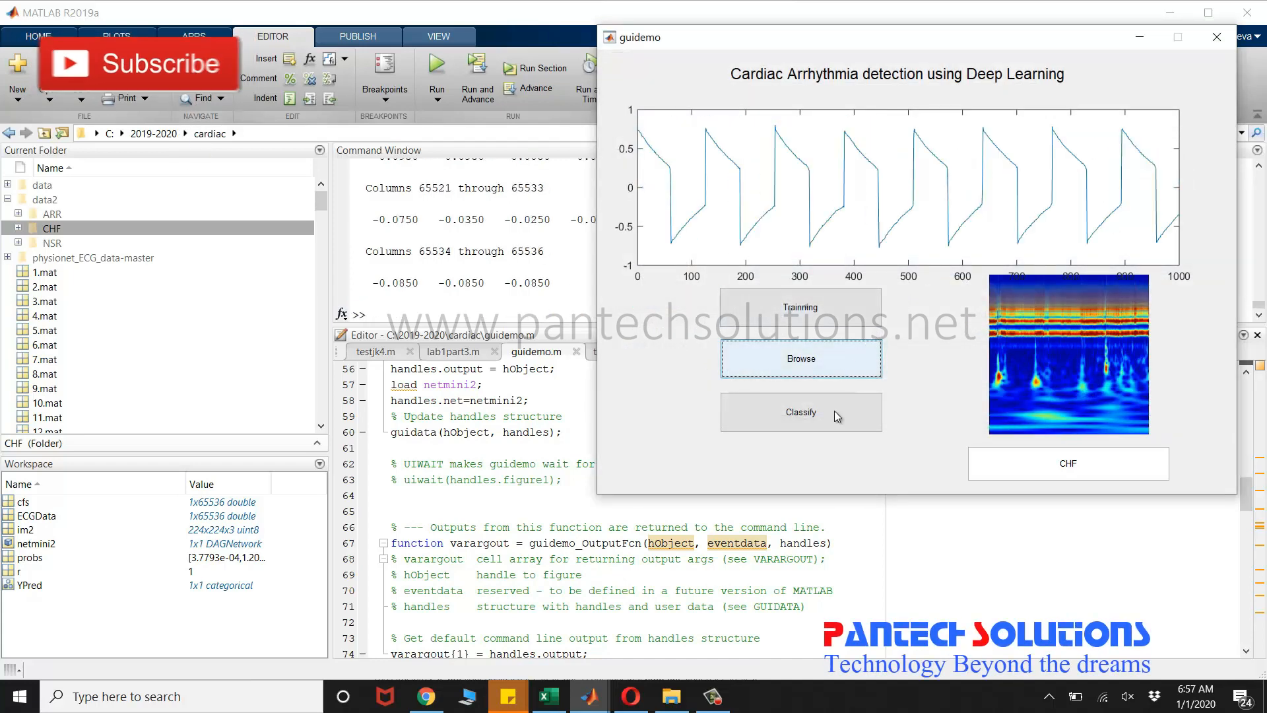
pyautogui.click(800, 412)
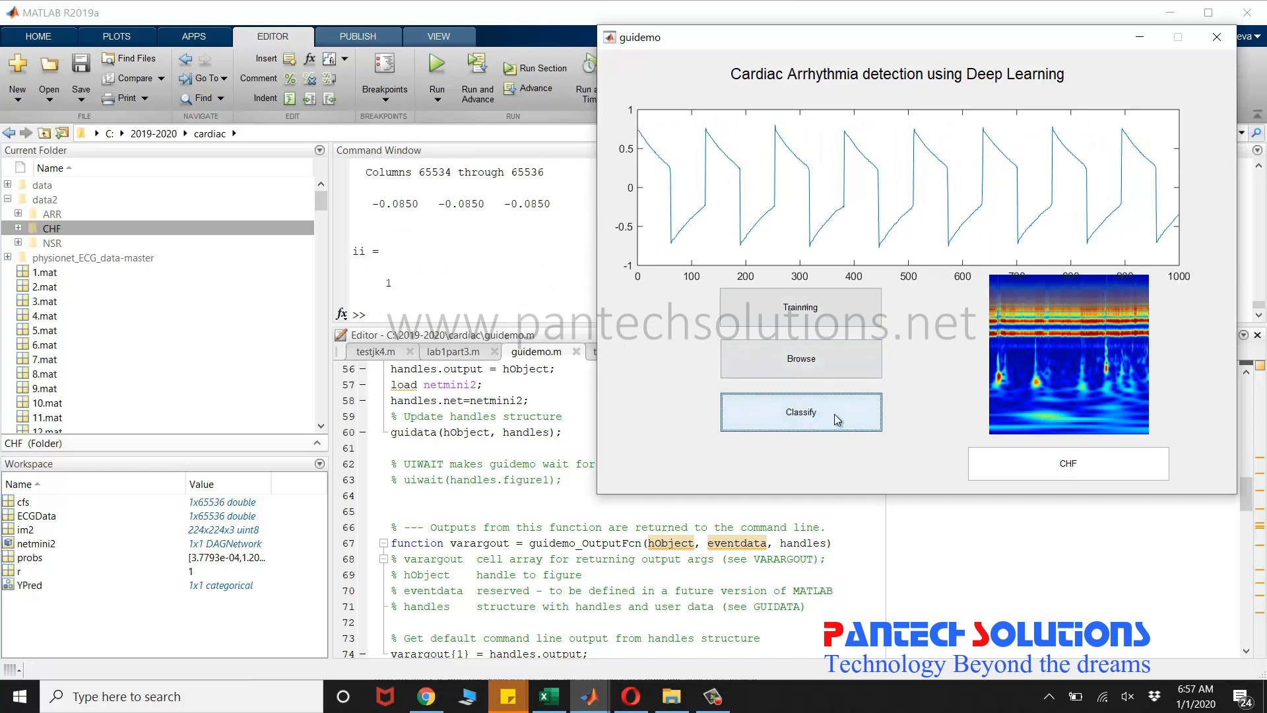
pyautogui.click(800, 412)
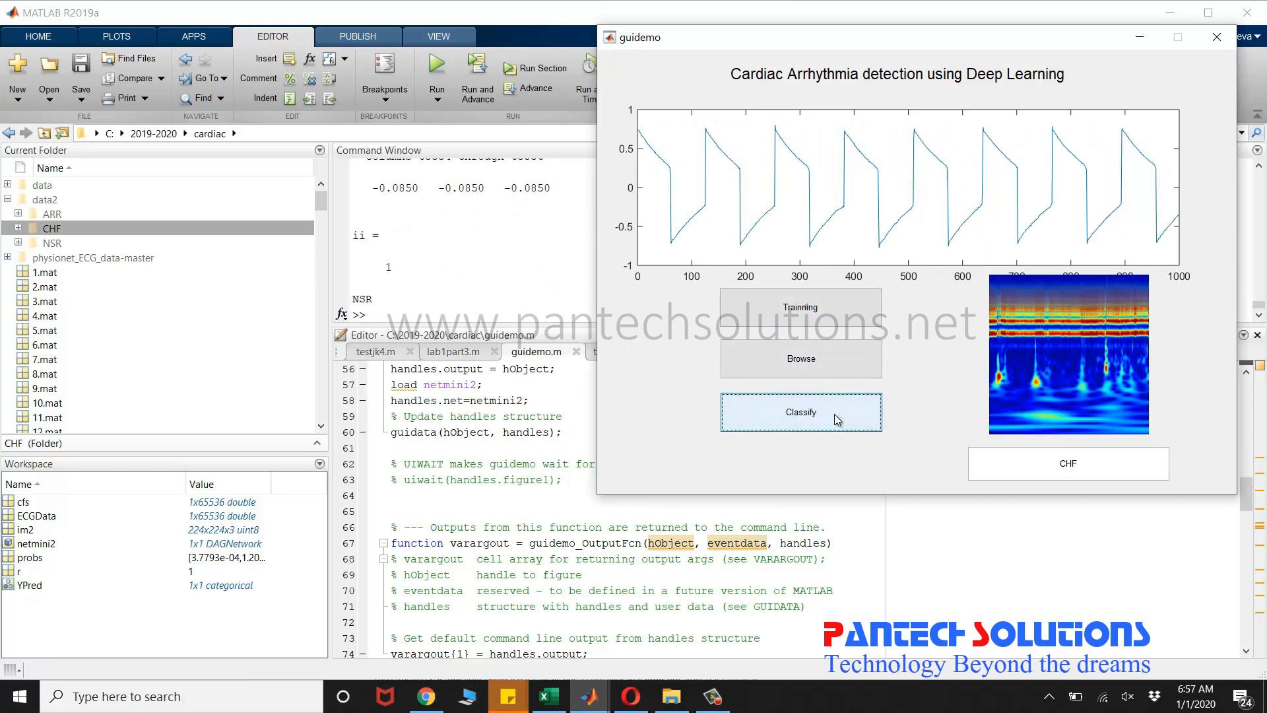
pyautogui.click(800, 411)
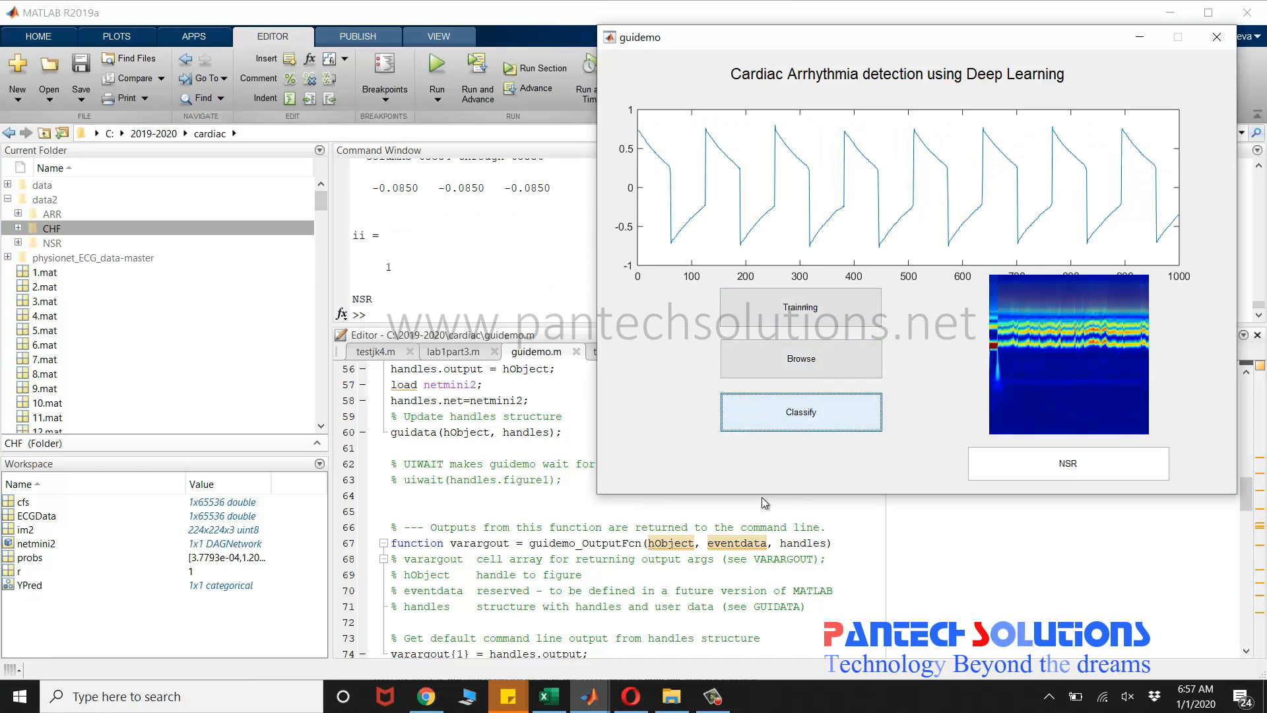